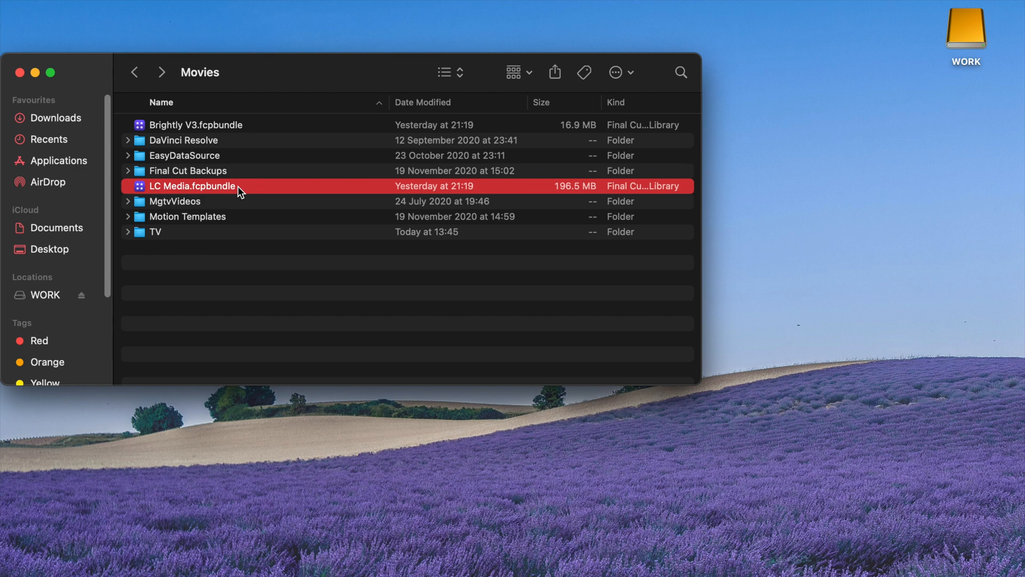
mouse_move(259, 193)
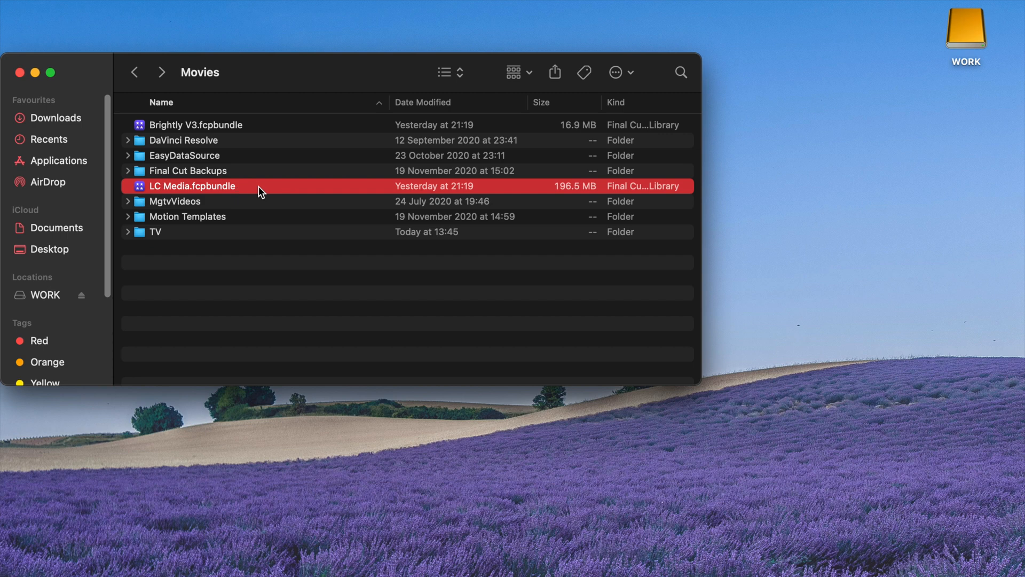
mouse_move(269, 188)
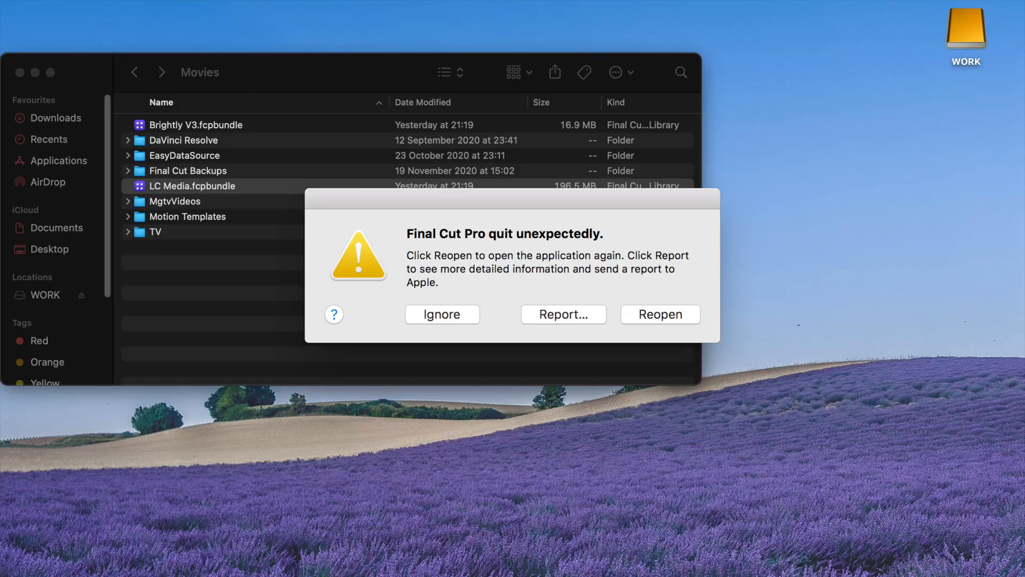
Show the package contents of LC Media.fcpbundle and browse its event folders.
right_click(261, 215)
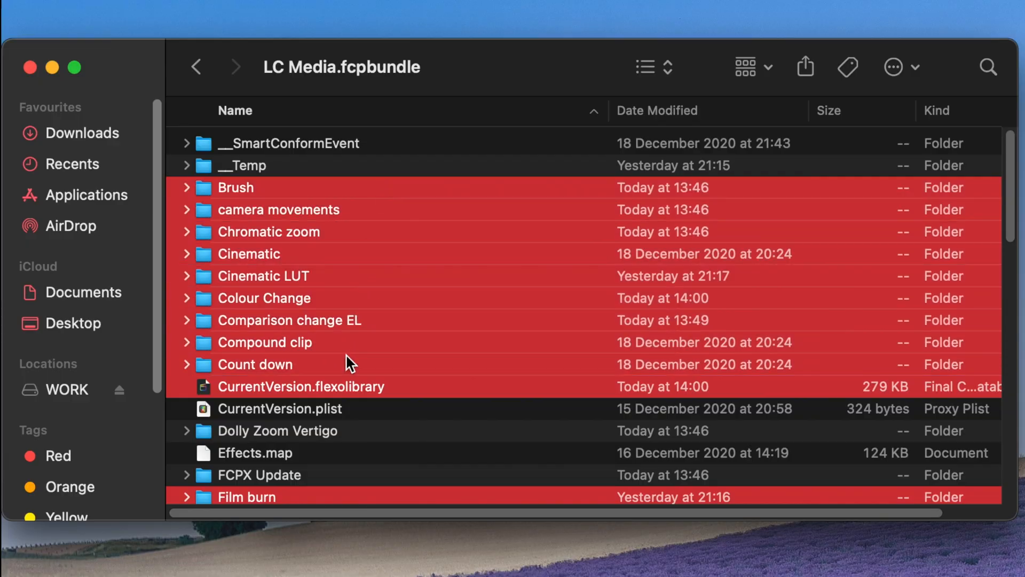
scroll(down, 3)
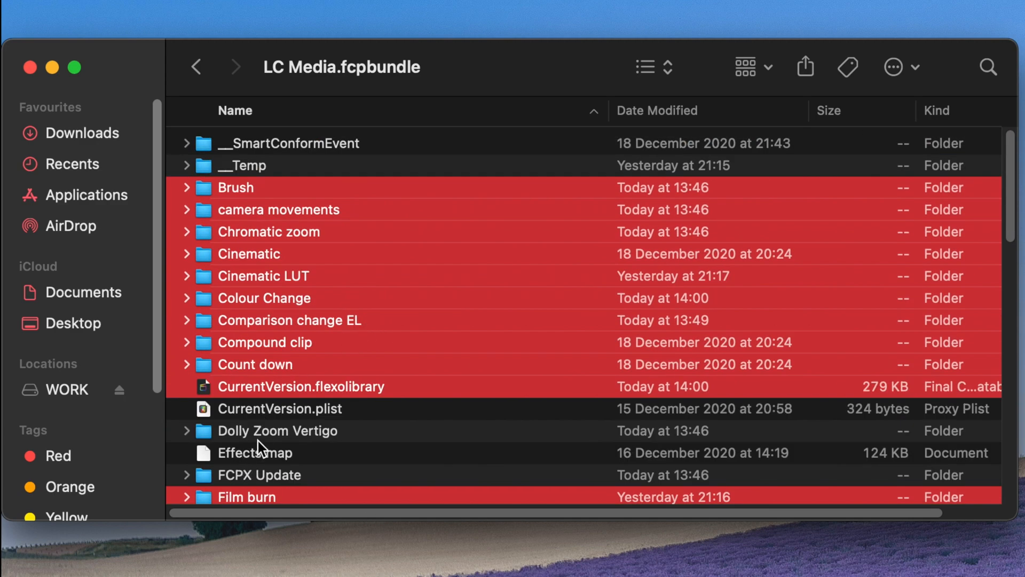
mouse_move(302, 450)
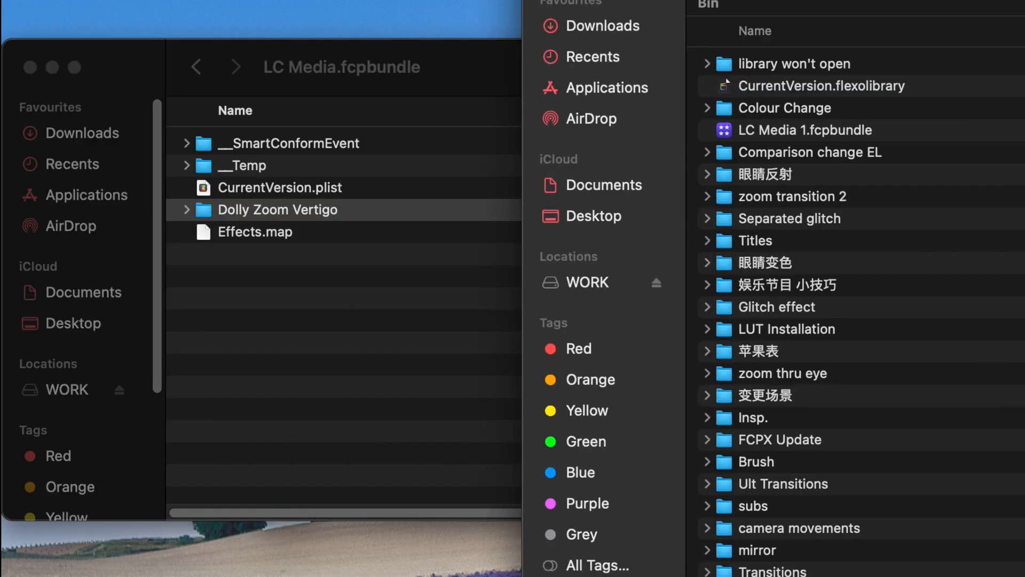
Rename the Film burn event folder to 'Film burn(Corrupt)' inside LC Media.
click(757, 328)
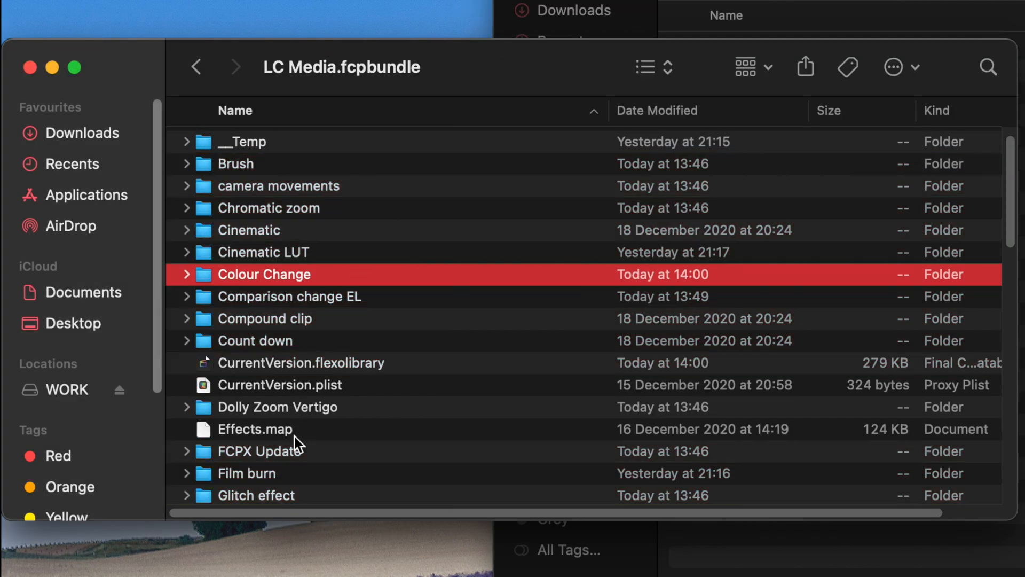
click(247, 473)
text((Corrupt))
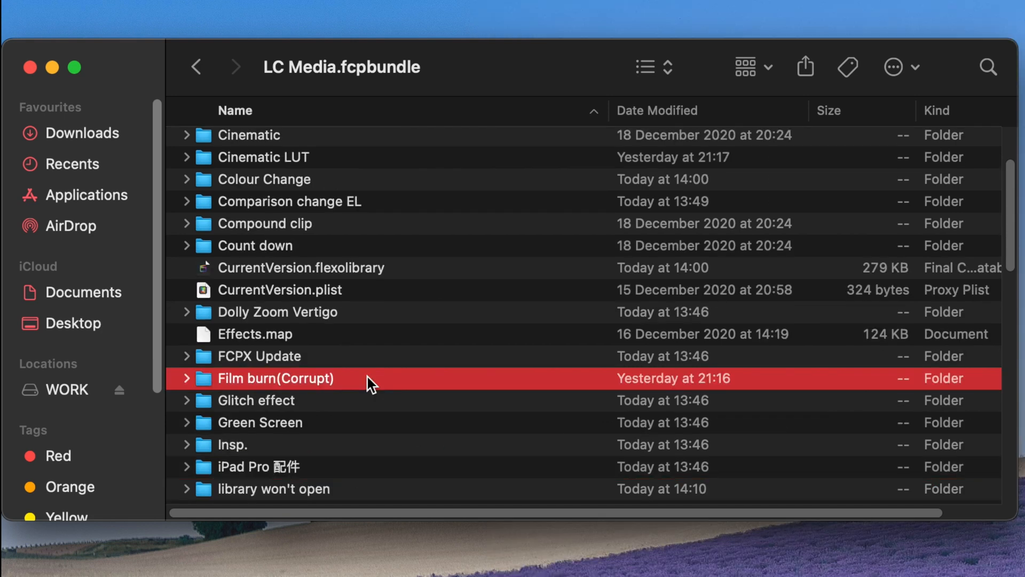
click(300, 267)
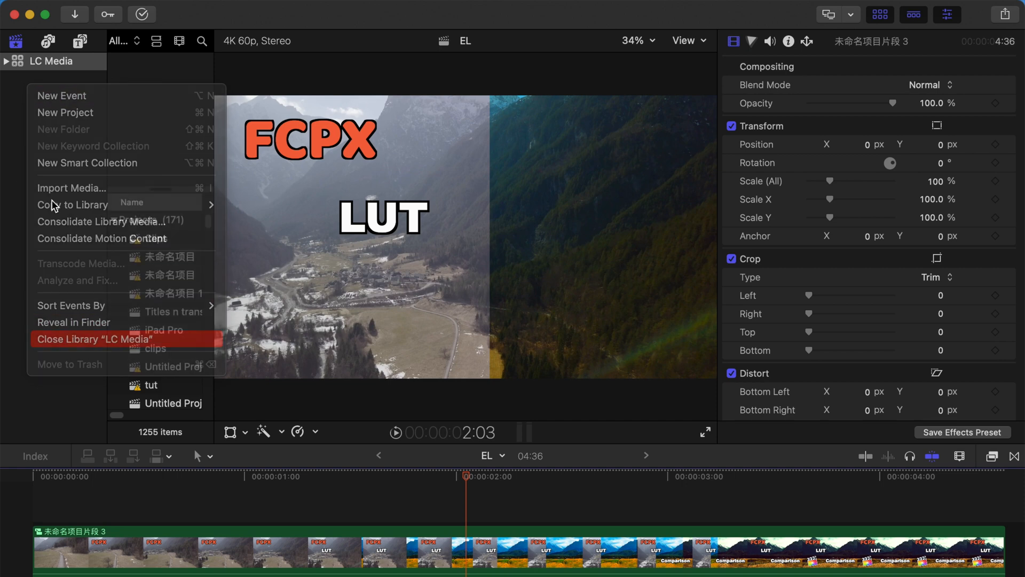
Close the LC Media library and open the list of libraries to open.
click(94, 339)
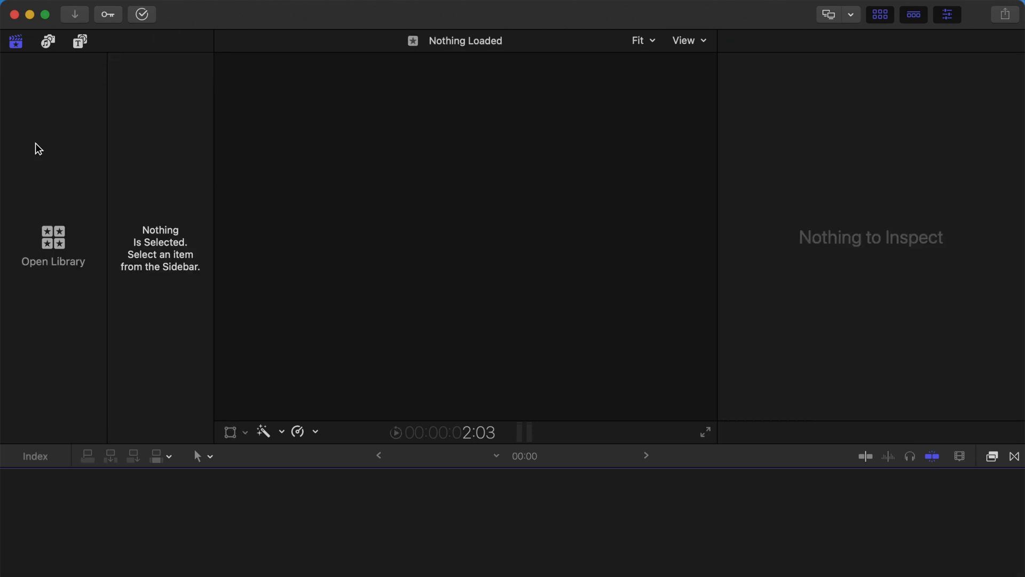
click(54, 239)
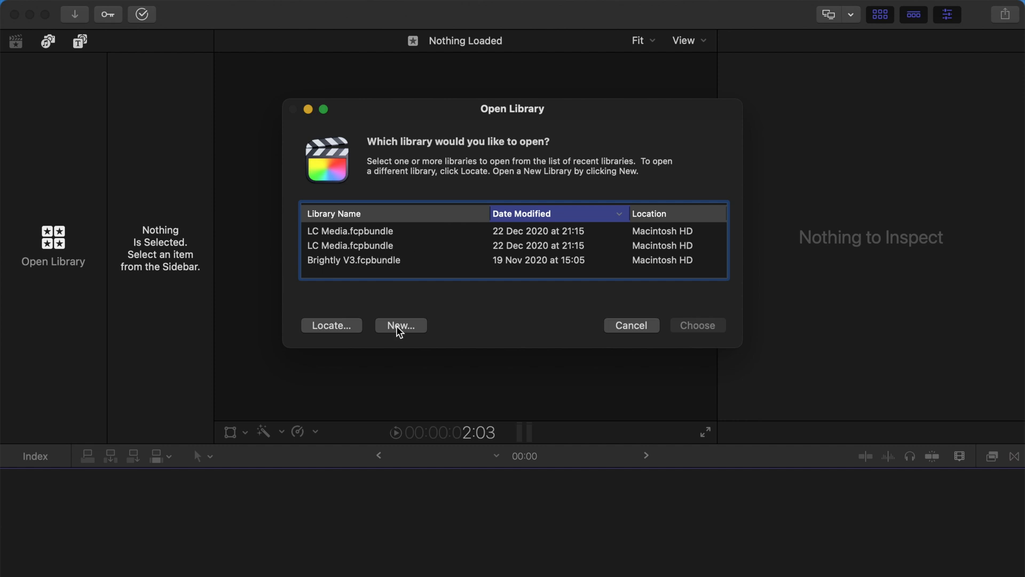
Create a new Untitled library saved in the Movies folder.
click(401, 325)
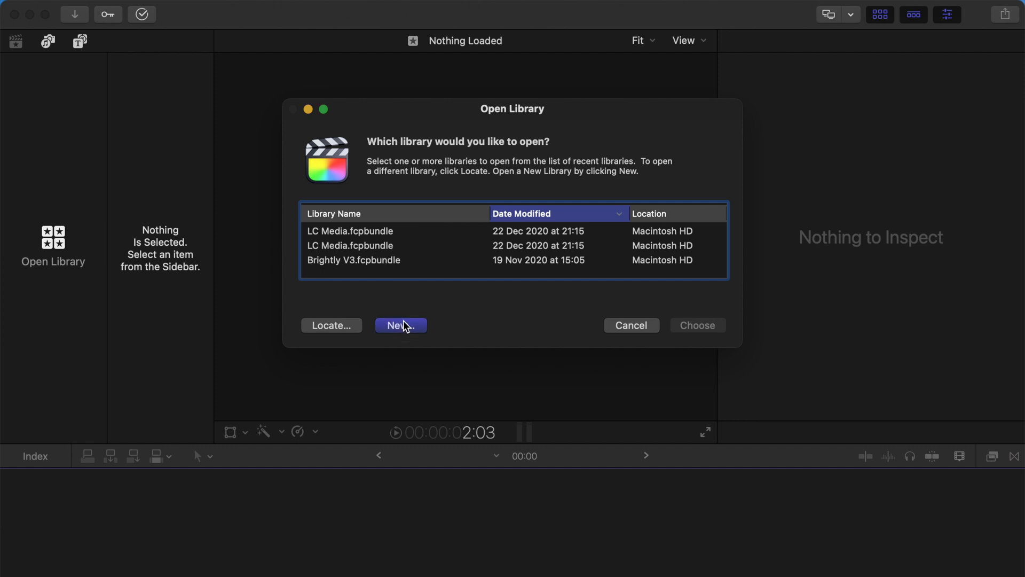
click(400, 325)
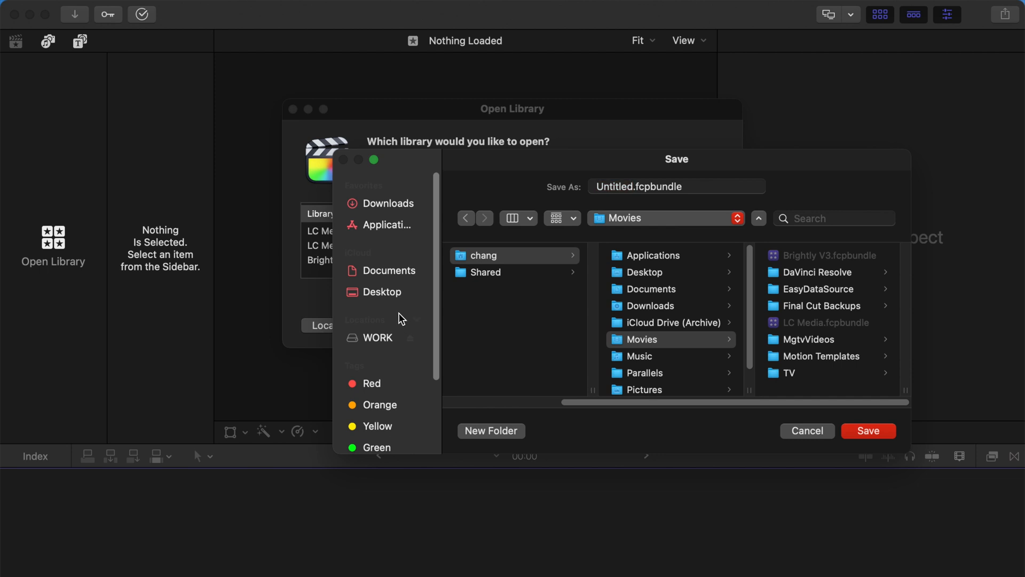
mouse_move(648, 349)
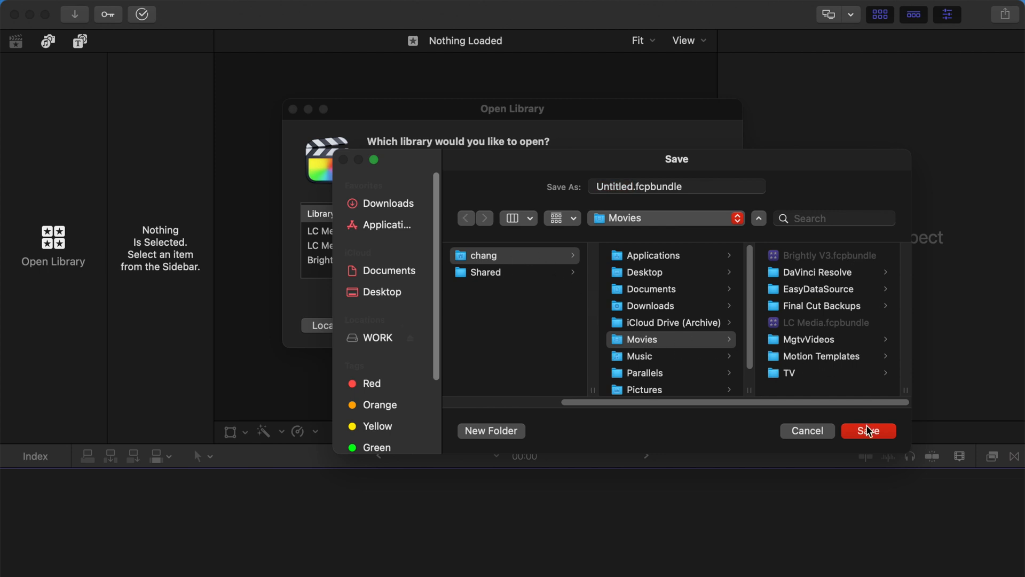
click(868, 430)
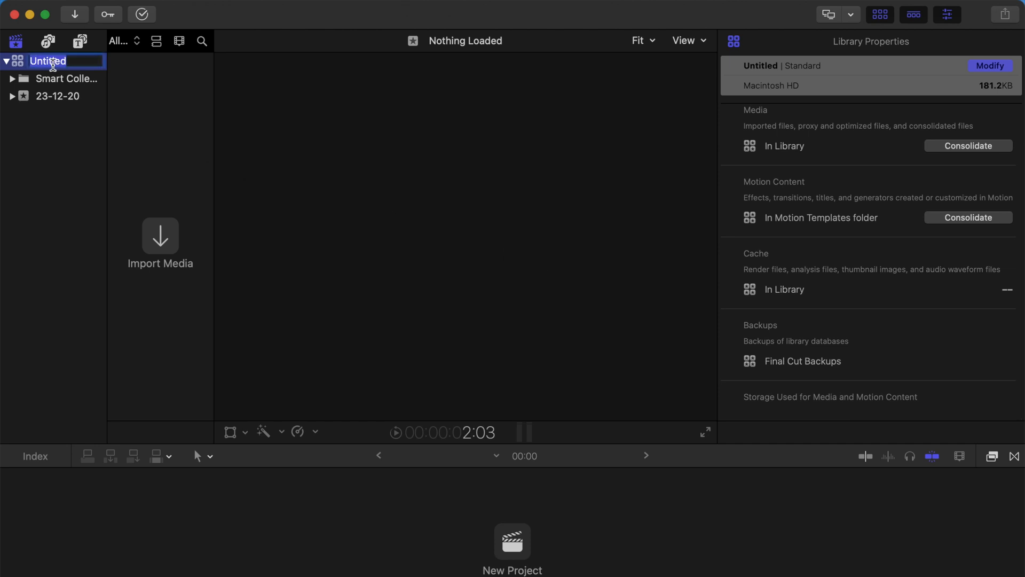
Rename the Untitled library to 'LC Media 1'.
text(L)
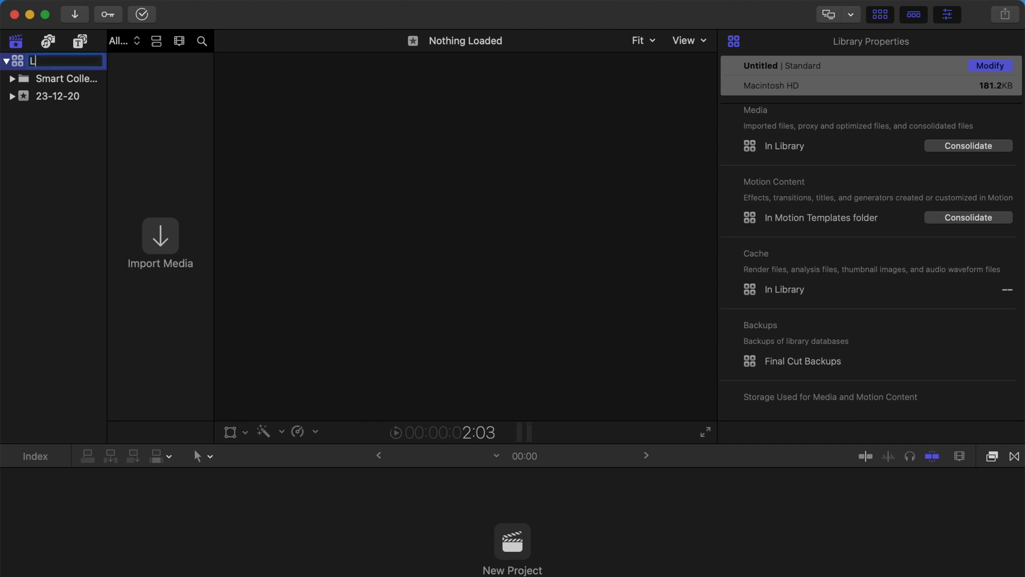
text(C Media 1)
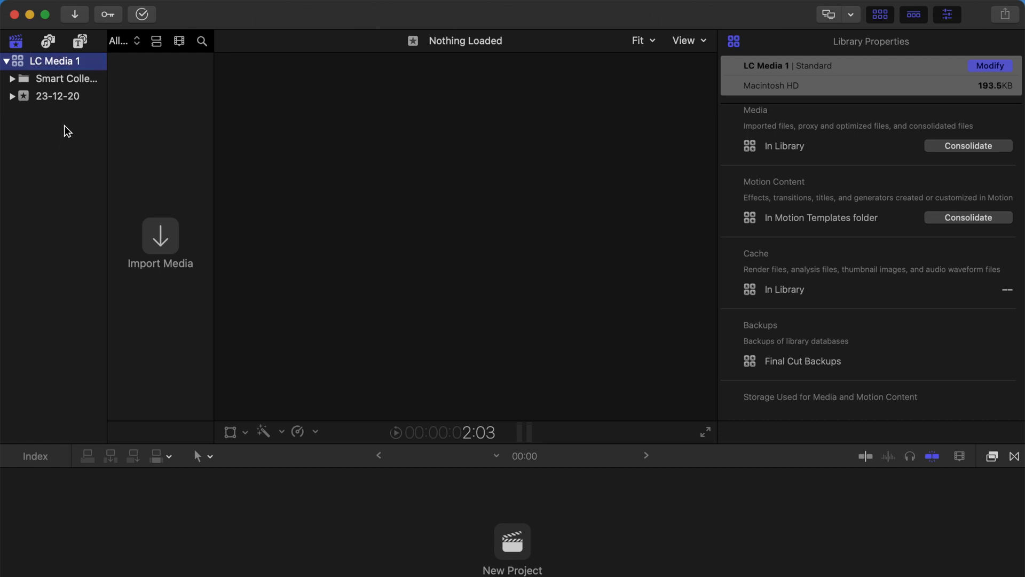
mouse_move(63, 119)
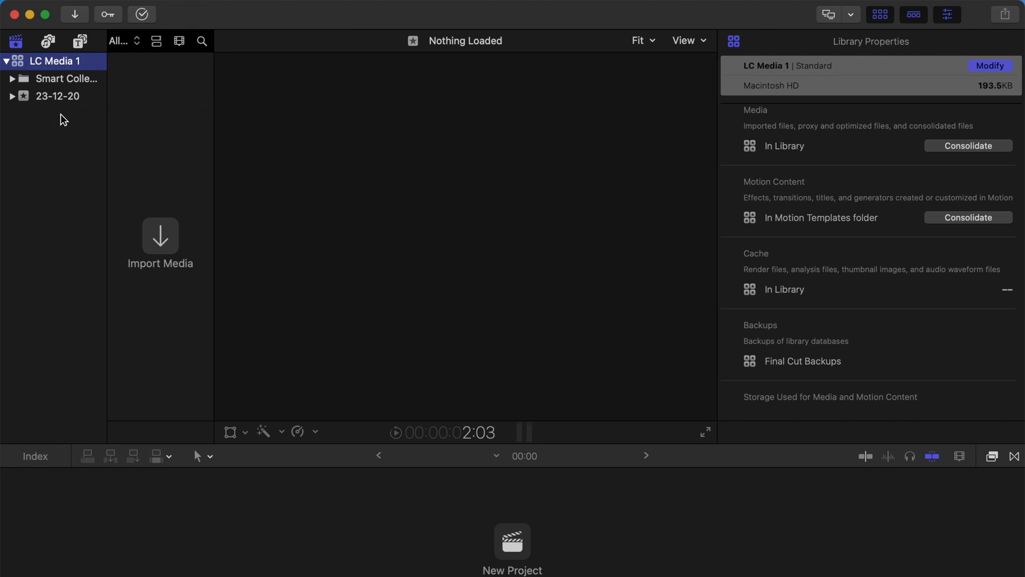
click(513, 551)
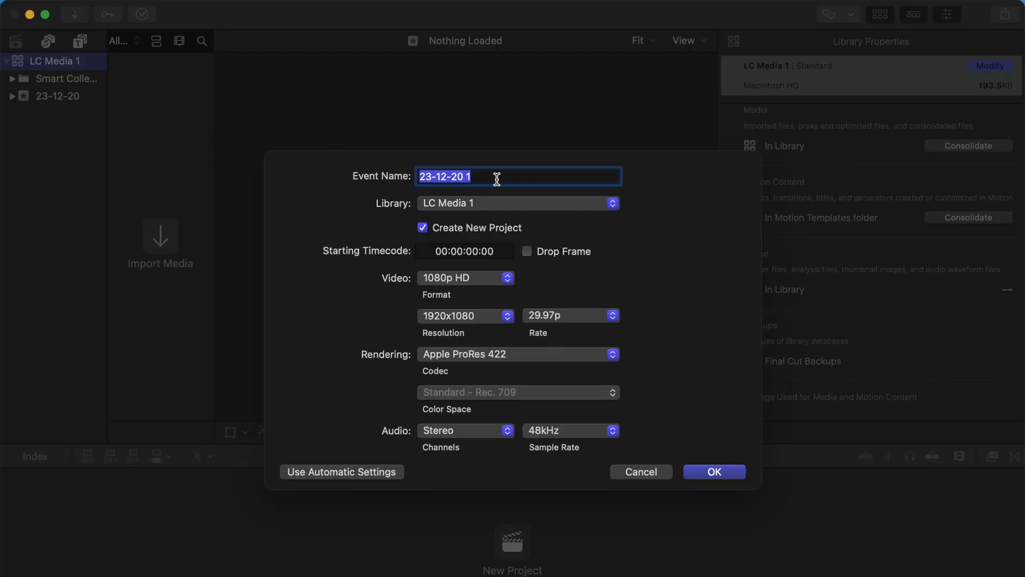
Create a 'Film Burn' event in LC Media 1 without a new project.
text(Film Burn)
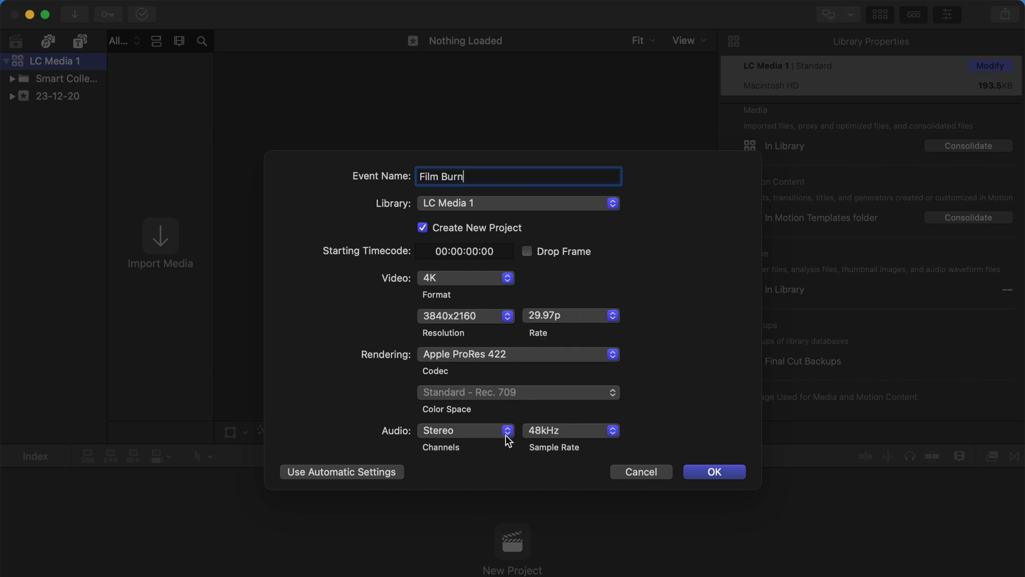
click(422, 228)
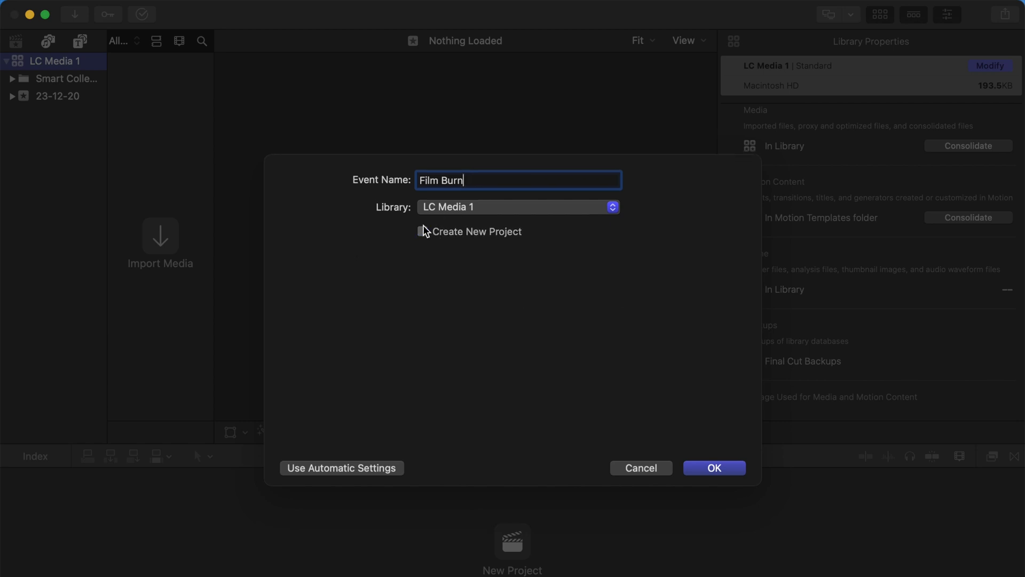
click(422, 231)
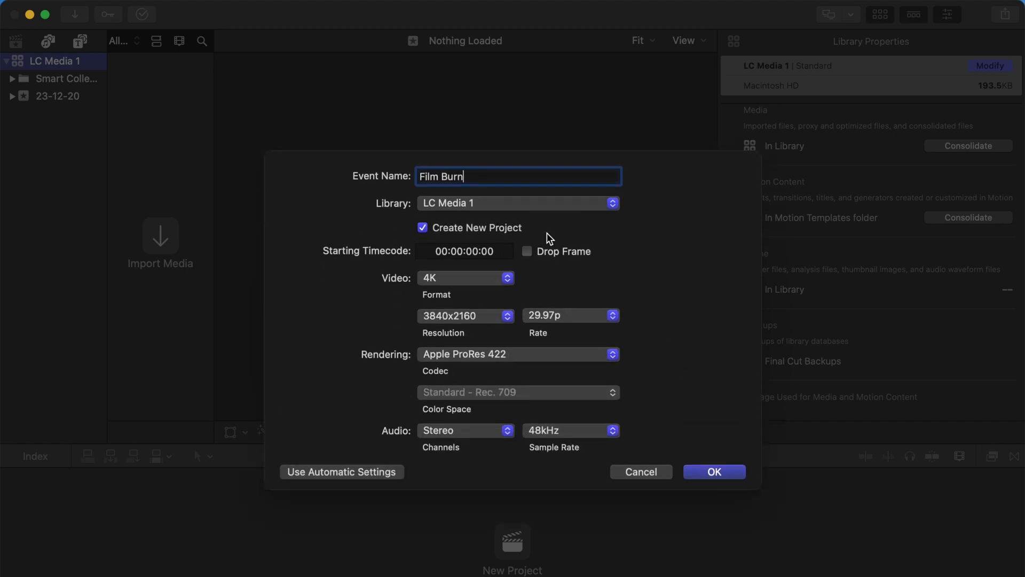
mouse_move(522, 303)
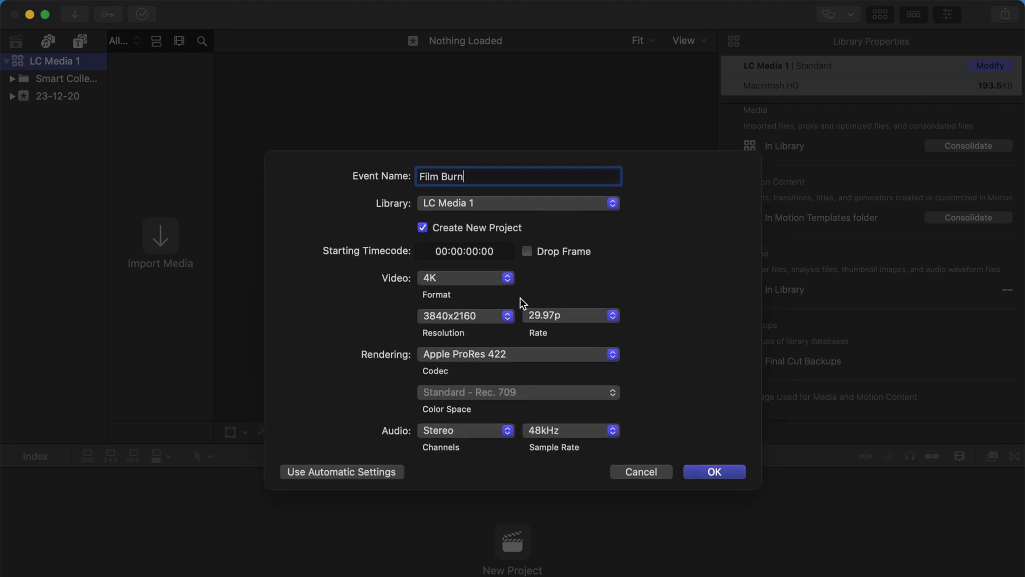
click(422, 227)
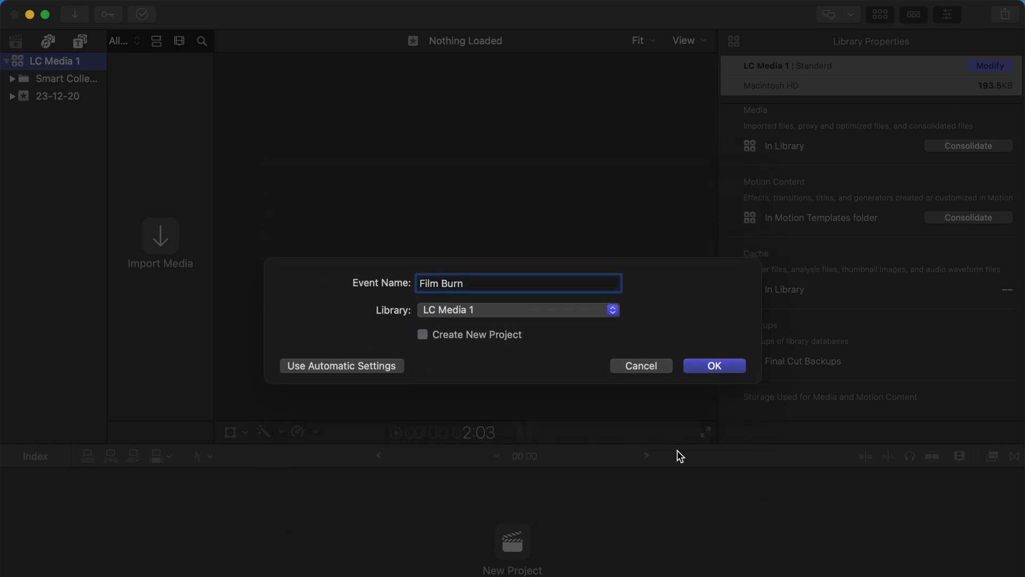
click(714, 365)
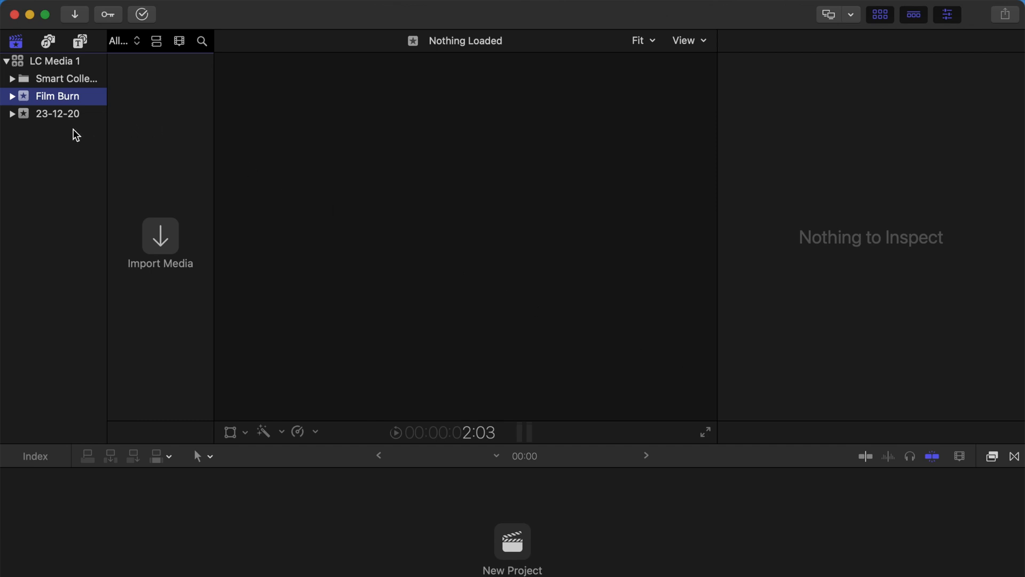
Select the 23-12-20 event and bring up its context menu.
click(54, 113)
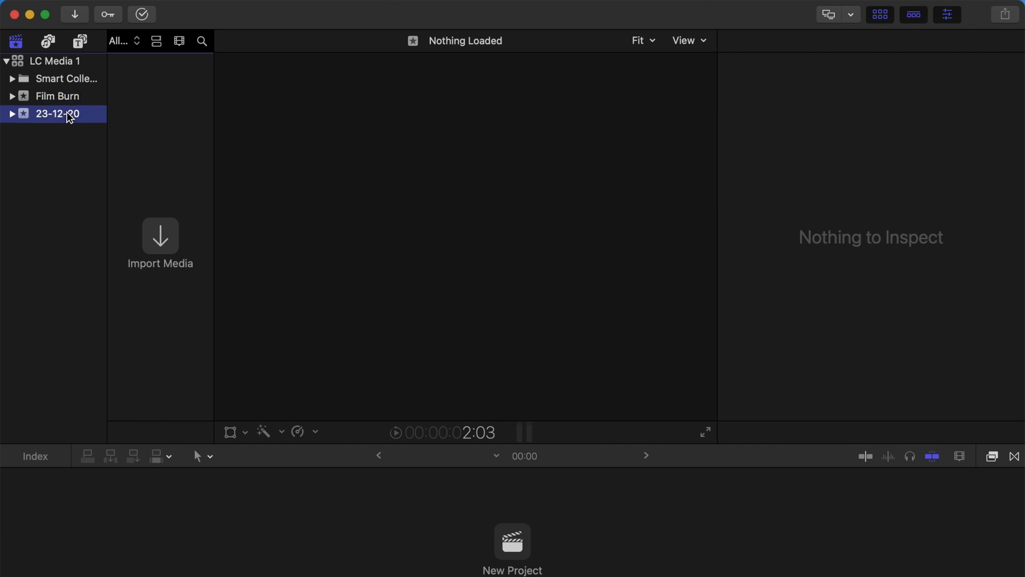
right_click(61, 114)
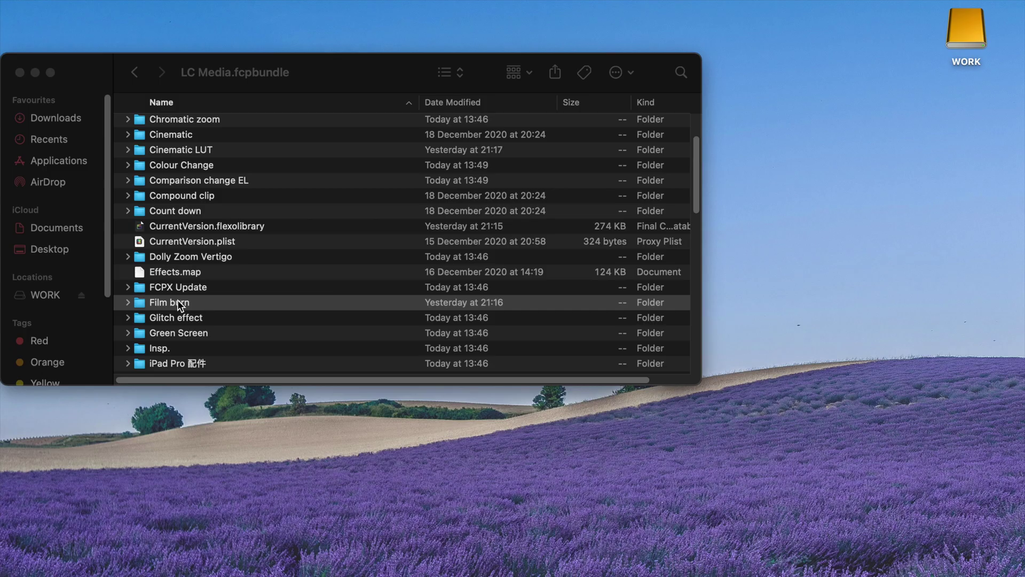
Merge the old Film burn folder into LC Media 1.fcpbundle and open it.
click(170, 302)
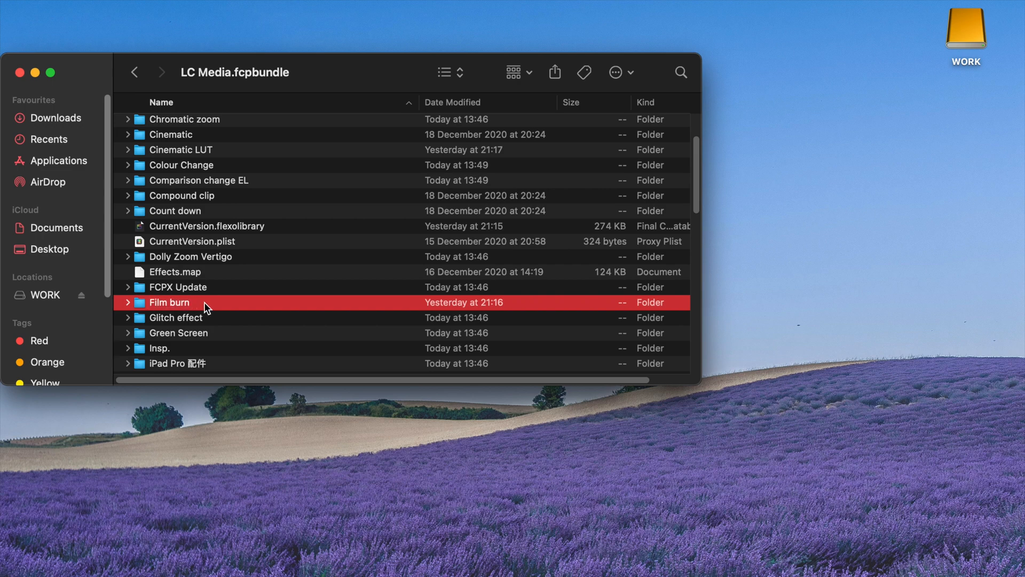
mouse_move(137, 264)
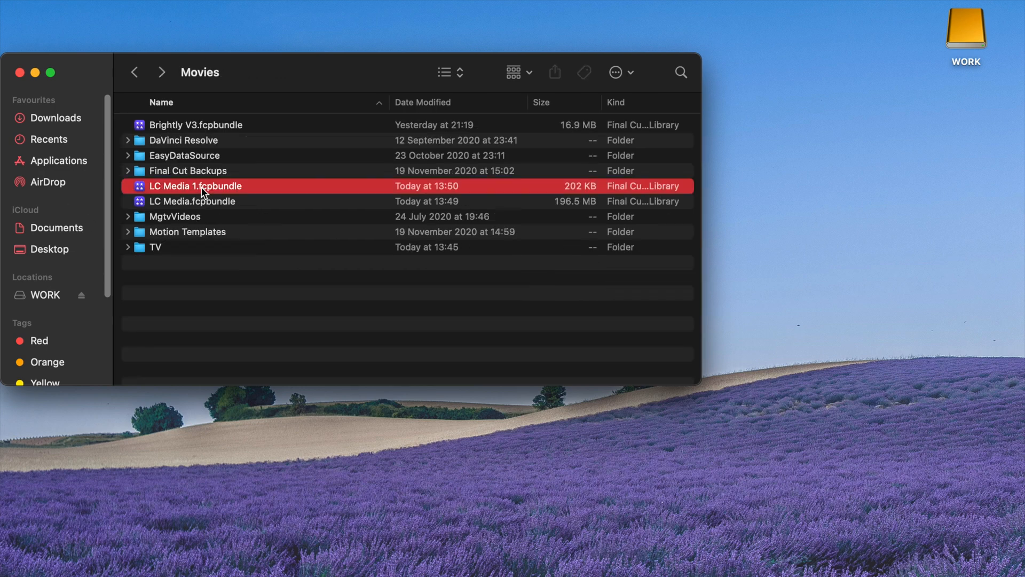
right_click(204, 185)
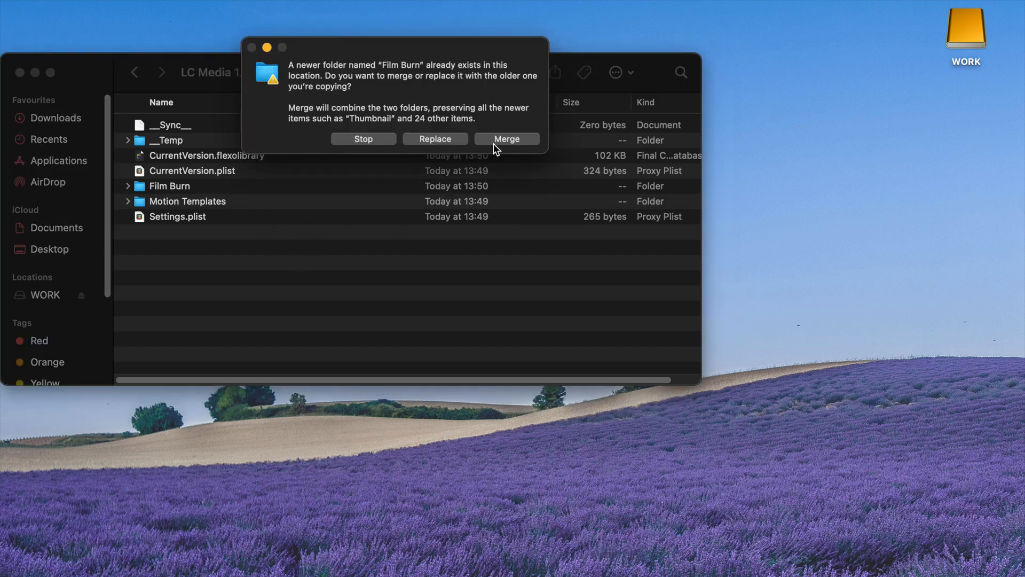
click(507, 138)
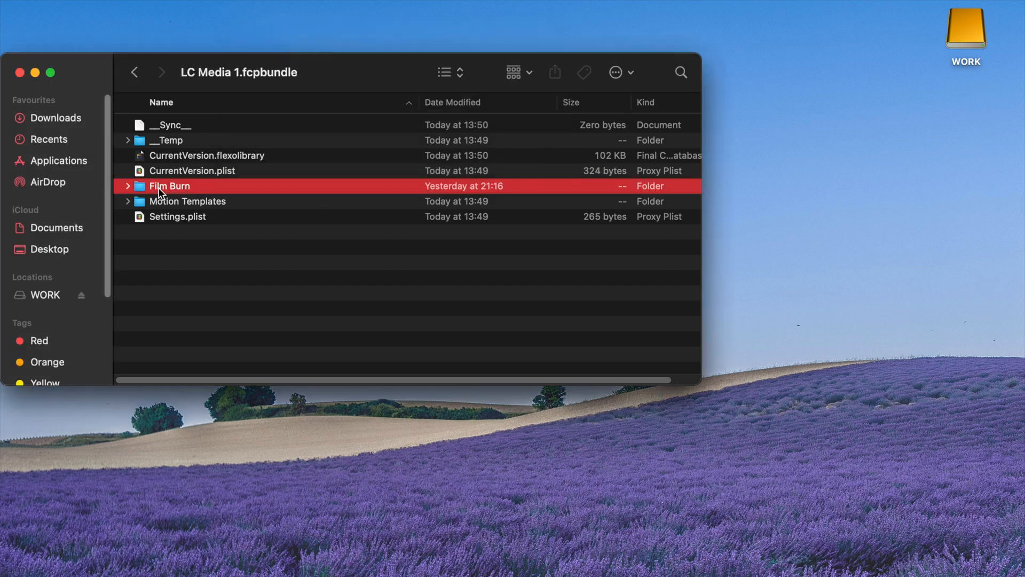
double_click(170, 185)
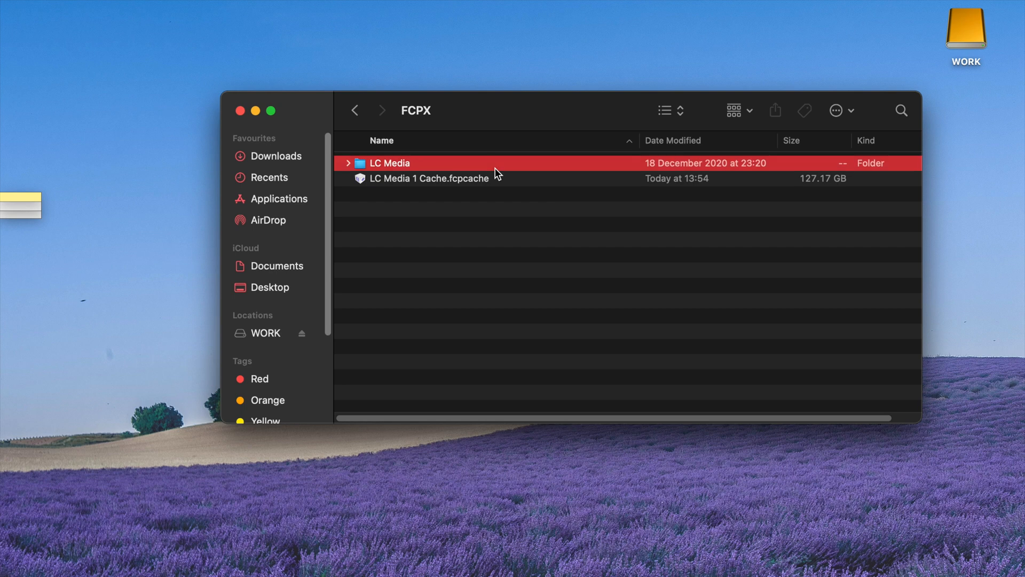
Open the newest 20201218_2320 backup's Film burn folder and select CurrentVersion.fcpevent.
double_click(388, 162)
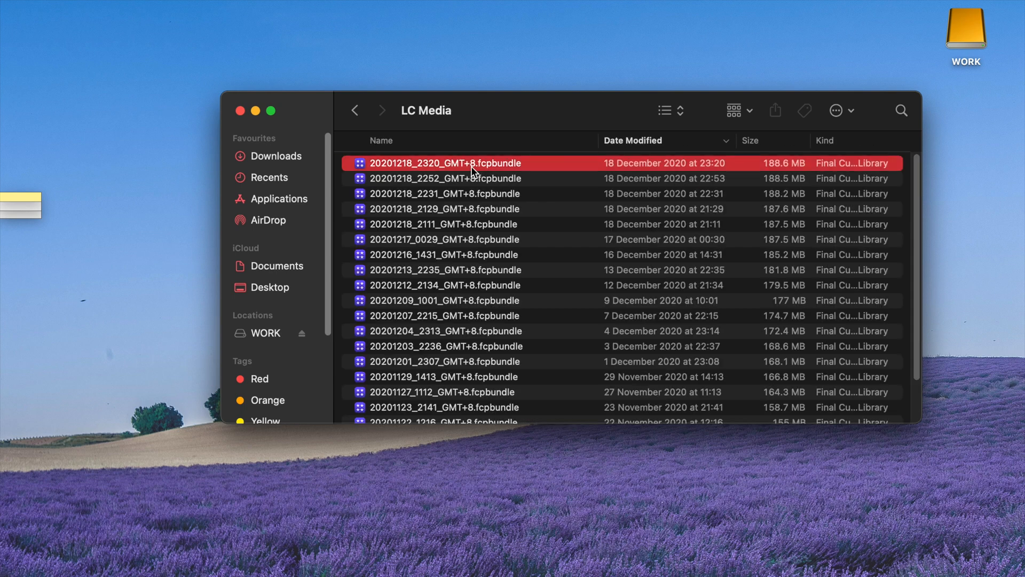
right_click(473, 162)
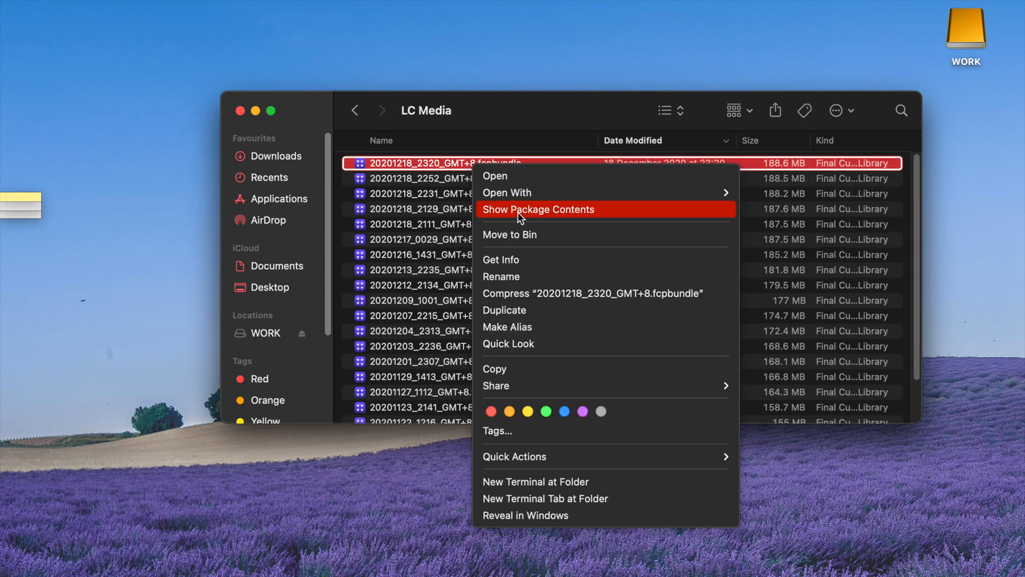
click(538, 209)
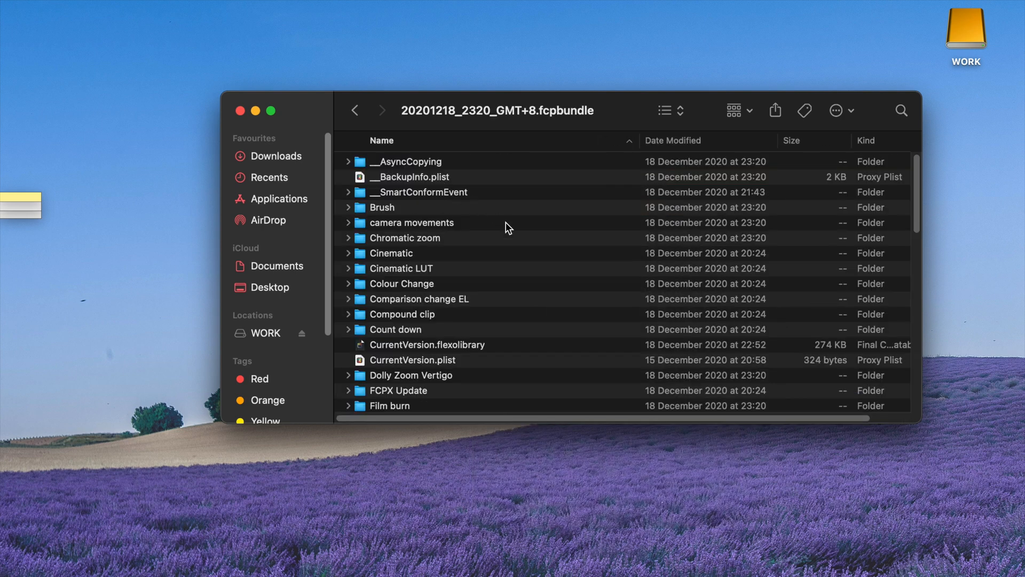
mouse_move(407, 254)
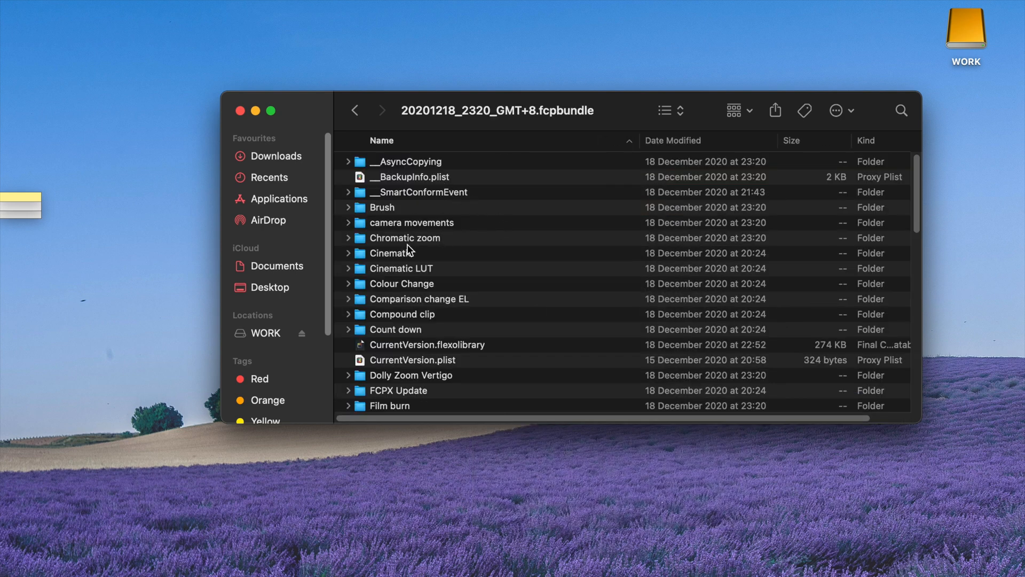
scroll(down, 3)
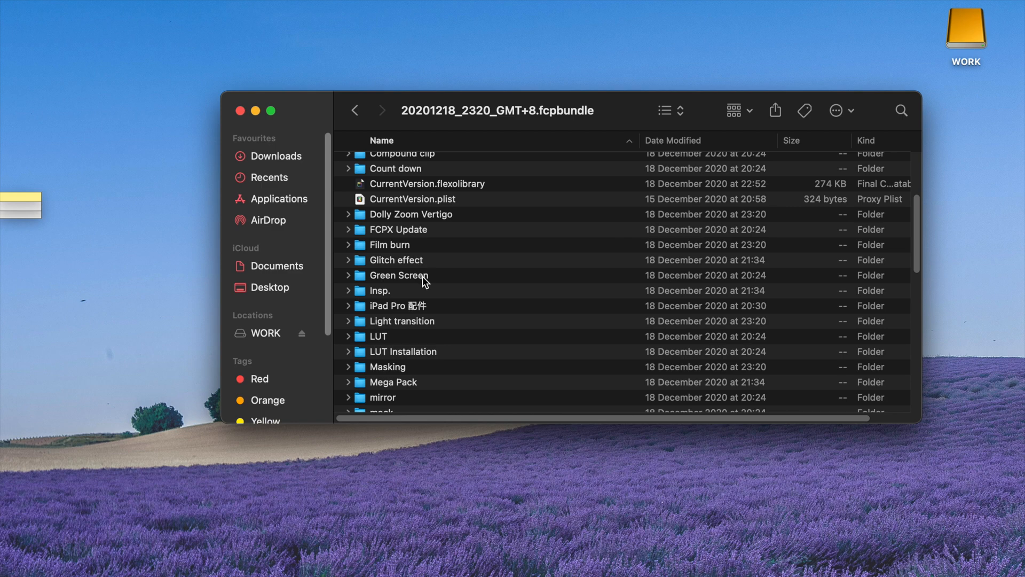
double_click(389, 244)
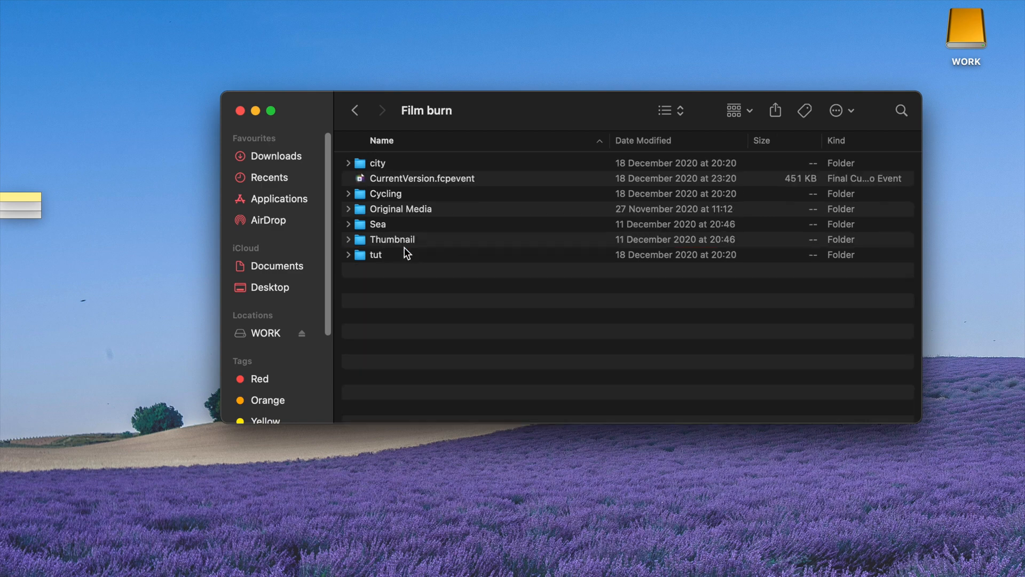
mouse_move(417, 185)
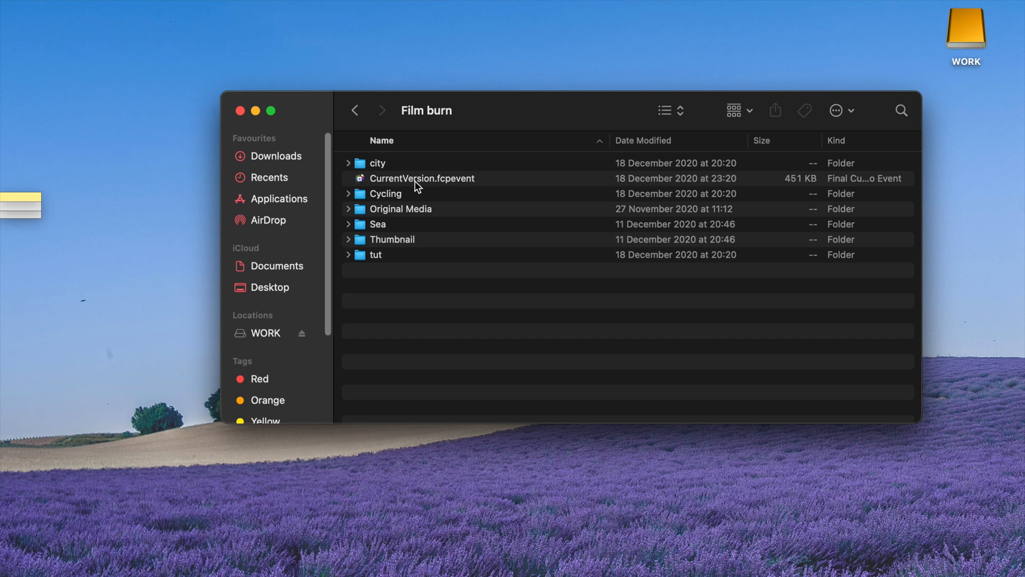
click(422, 178)
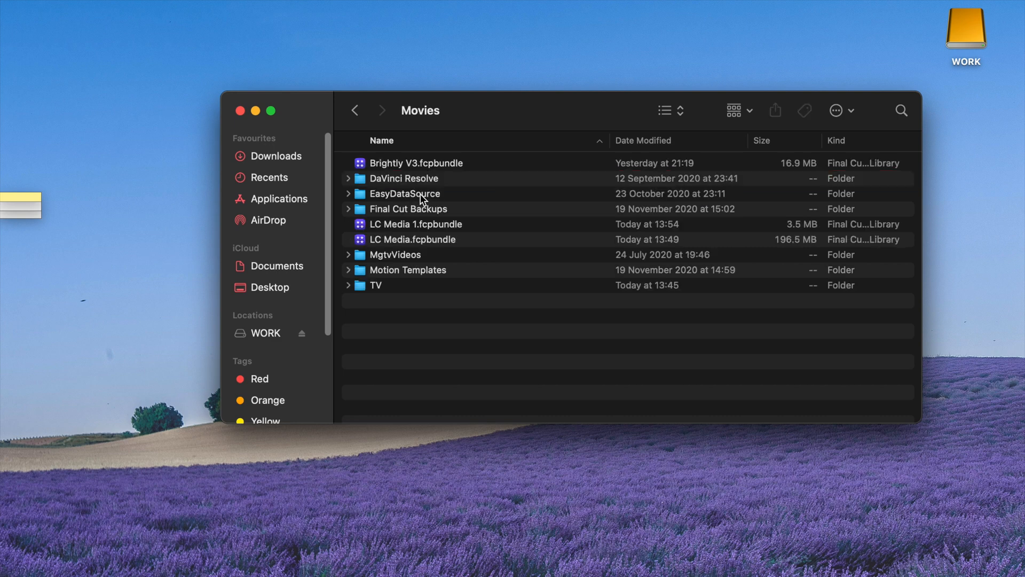
Replace CurrentVersion.fcpevent in LC Media 1's Film burn folder with the backup copy.
click(416, 224)
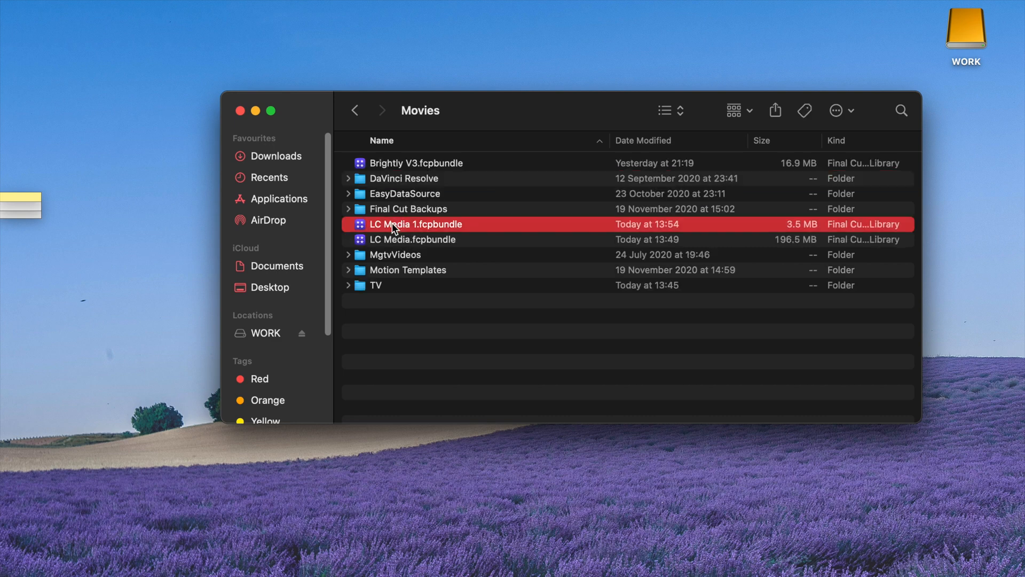
right_click(394, 224)
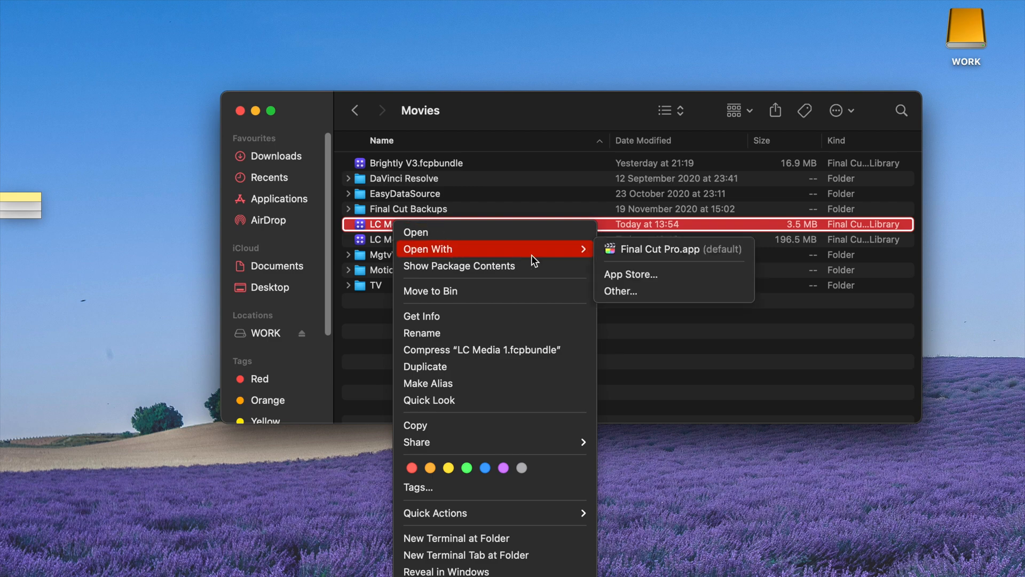
click(459, 266)
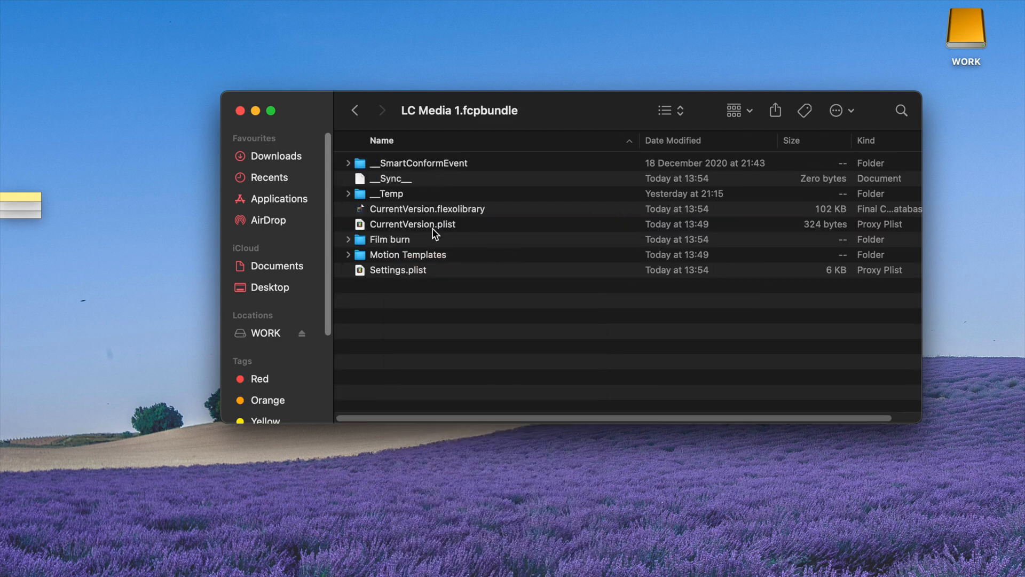
double_click(389, 239)
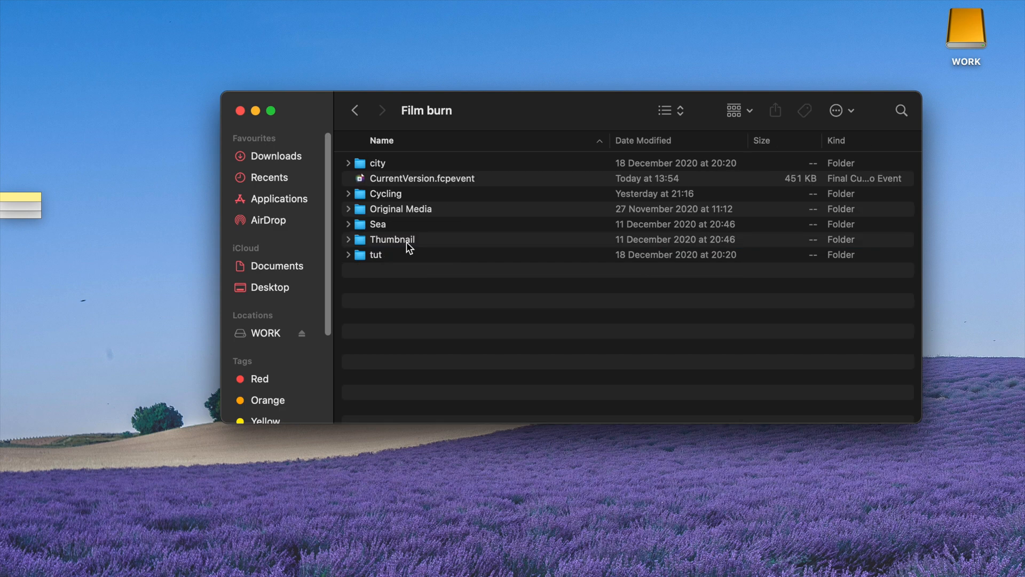
mouse_move(474, 279)
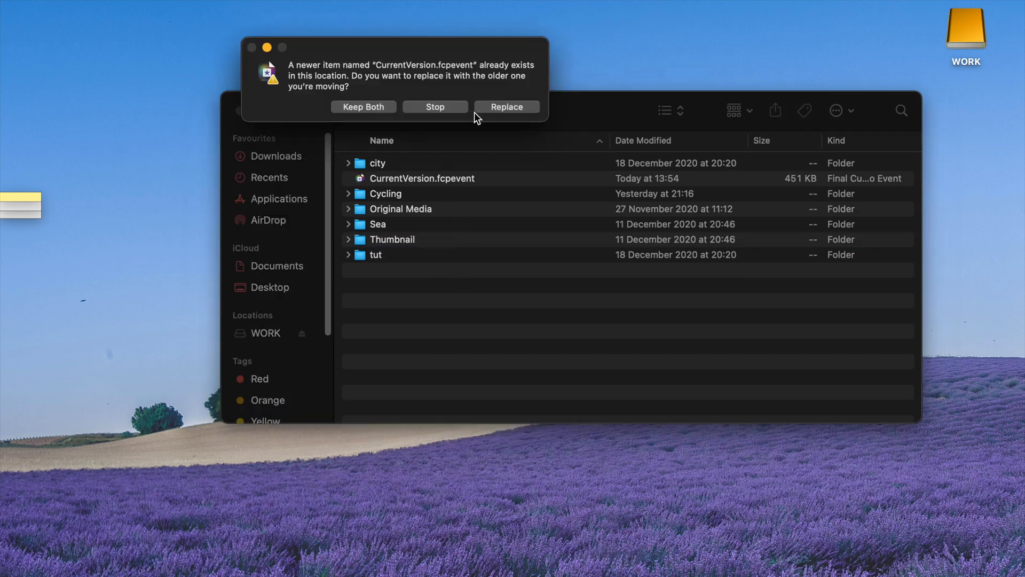
click(506, 106)
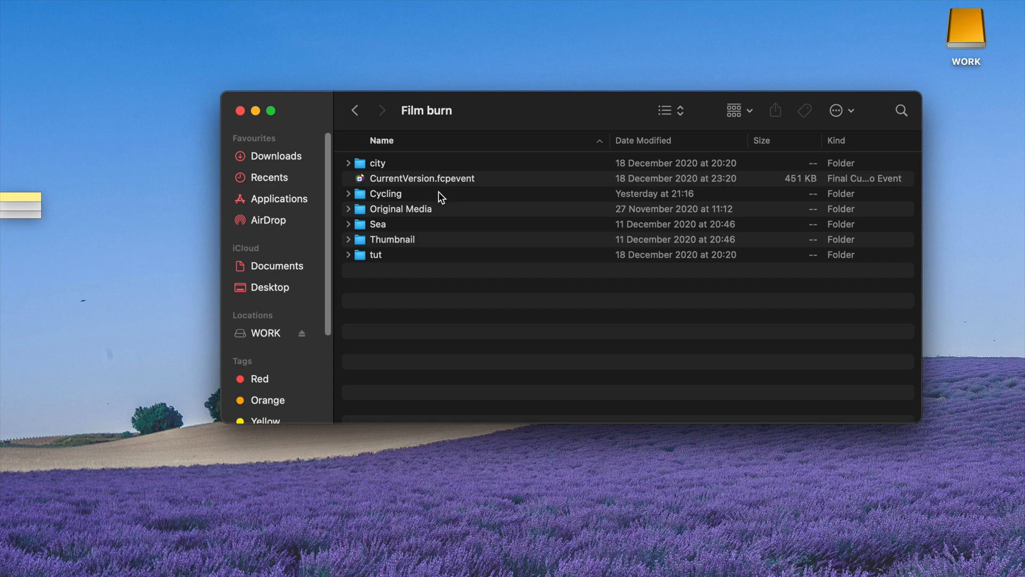
mouse_move(598, 271)
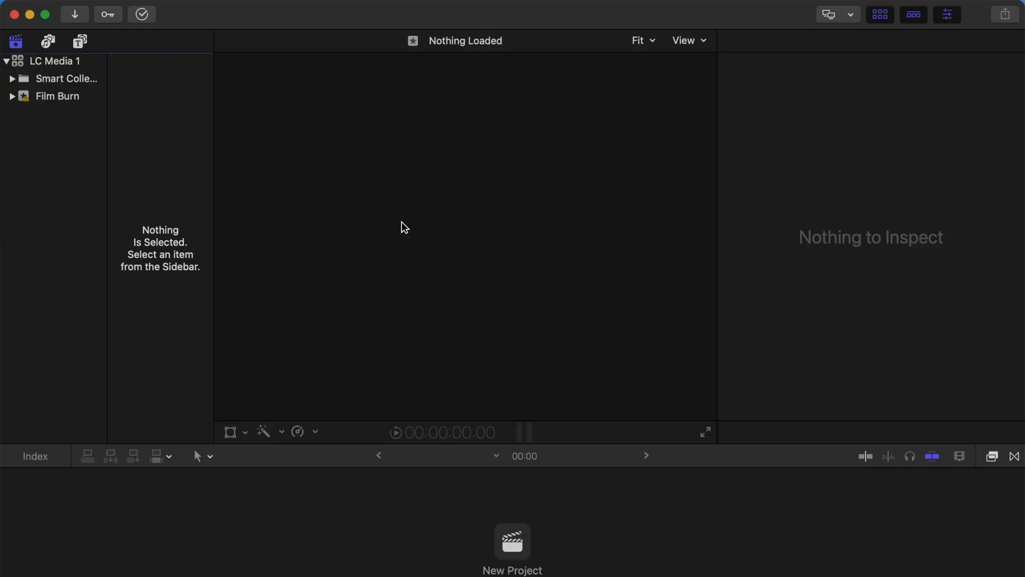
Select the LC Media 1 library, then its Film Burn event showing 22 clips.
click(47, 61)
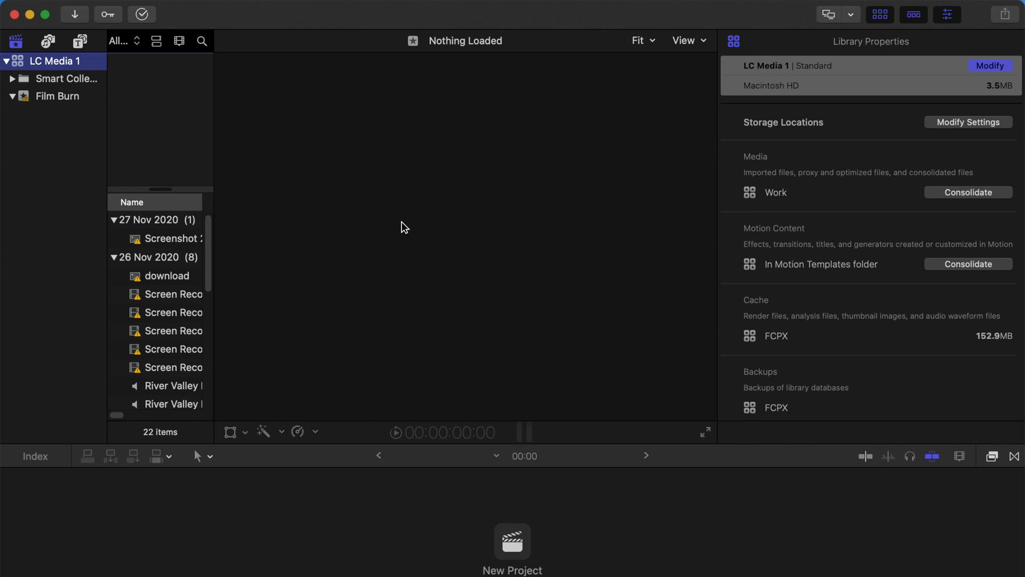
click(56, 96)
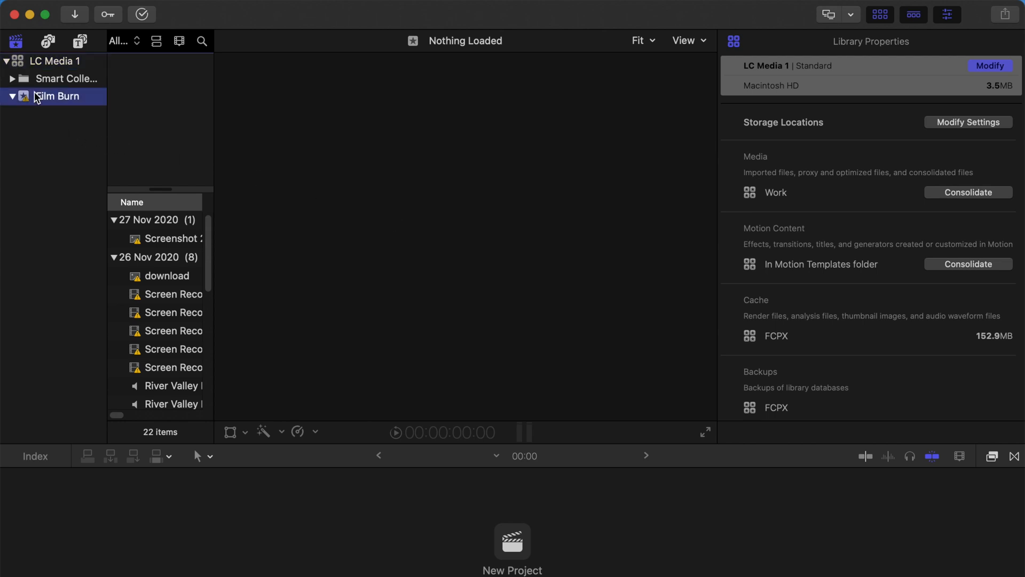